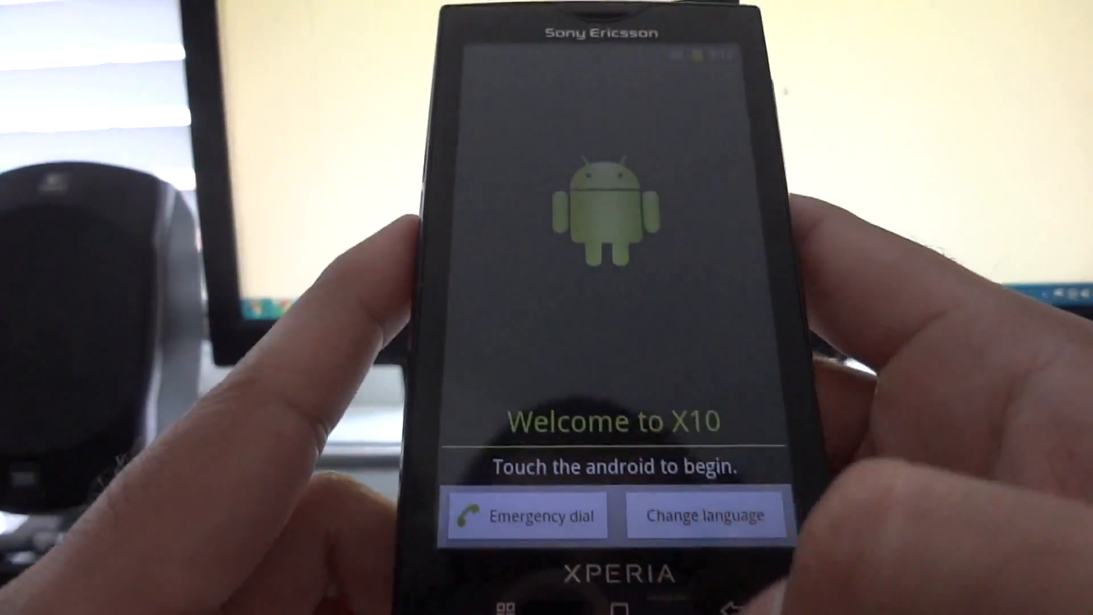
- Skip the Google account and turn off My Location and anonymous location collection
{"action": "left_click", "coordinate": [598, 212]}
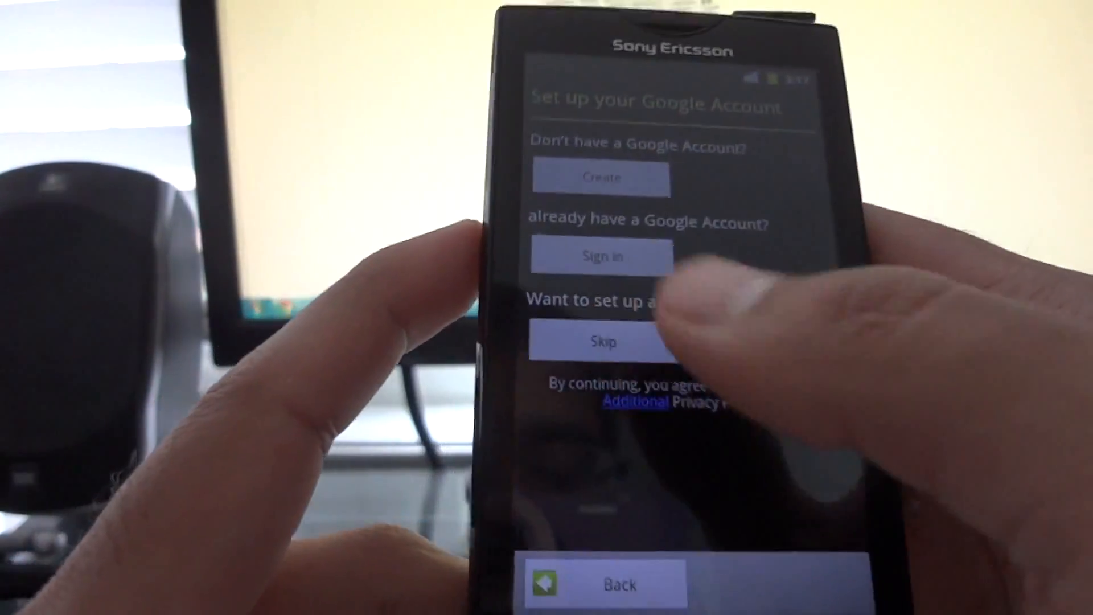
{"action": "left_click", "coordinate": [600, 341]}
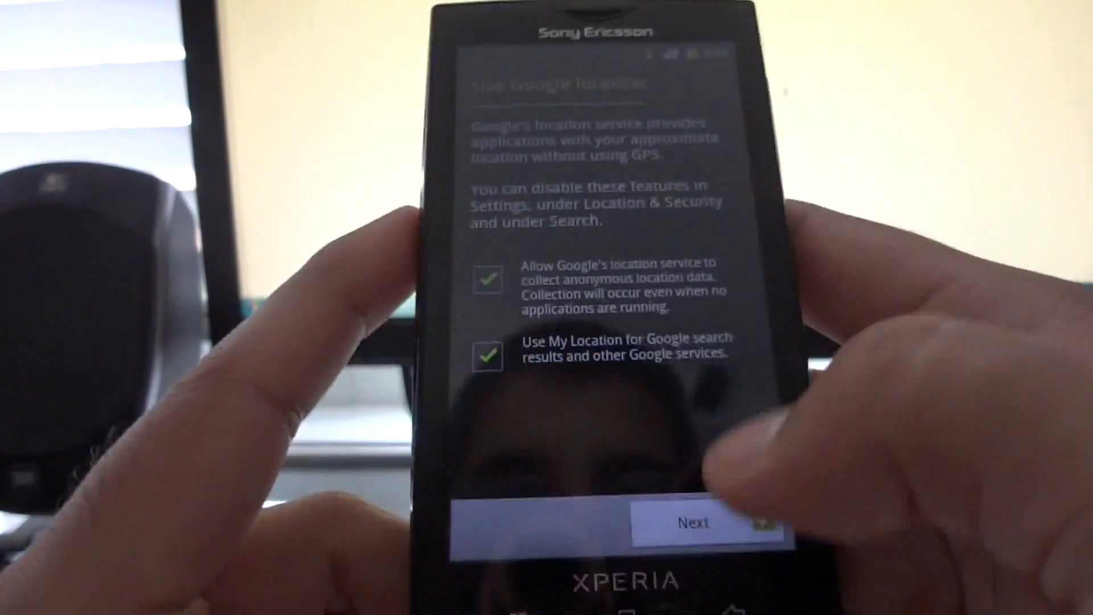
{"action": "left_click", "coordinate": [488, 356]}
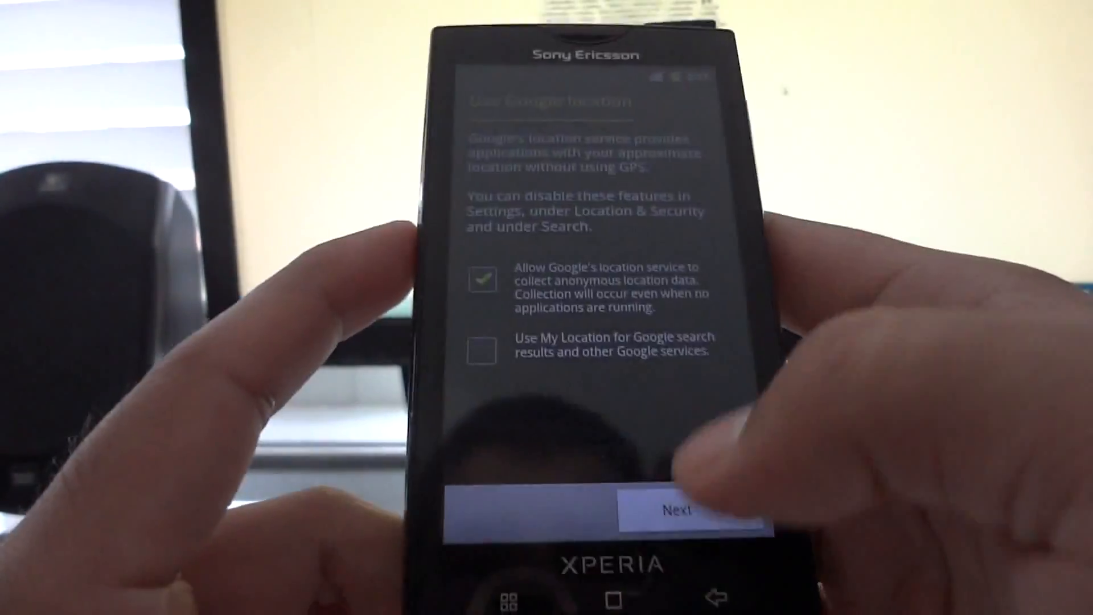
{"action": "left_click", "coordinate": [481, 280]}
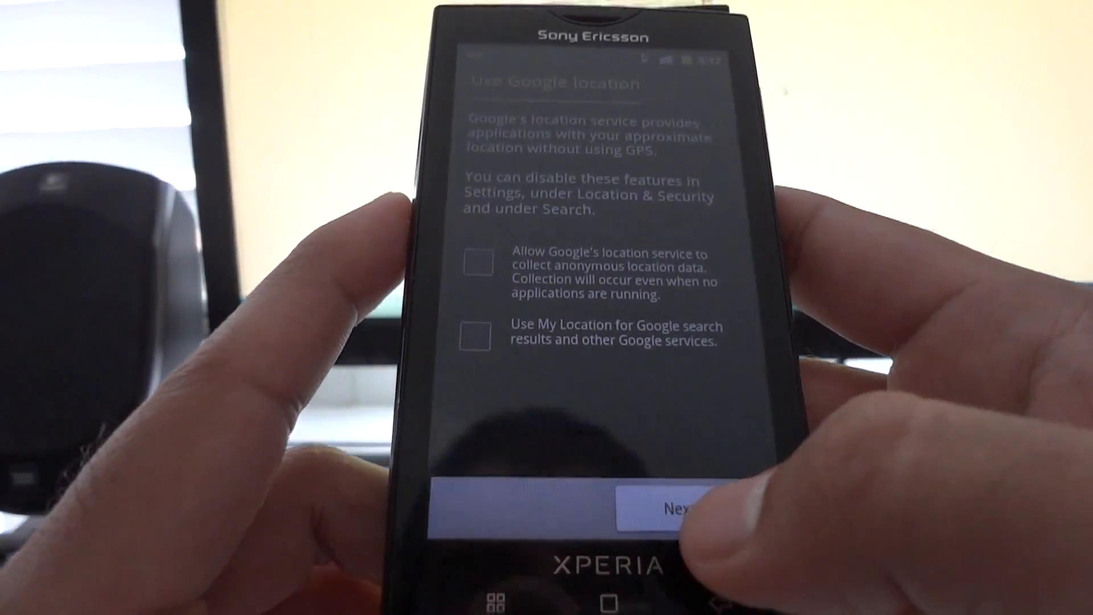
{"action": "left_click", "coordinate": [676, 507]}
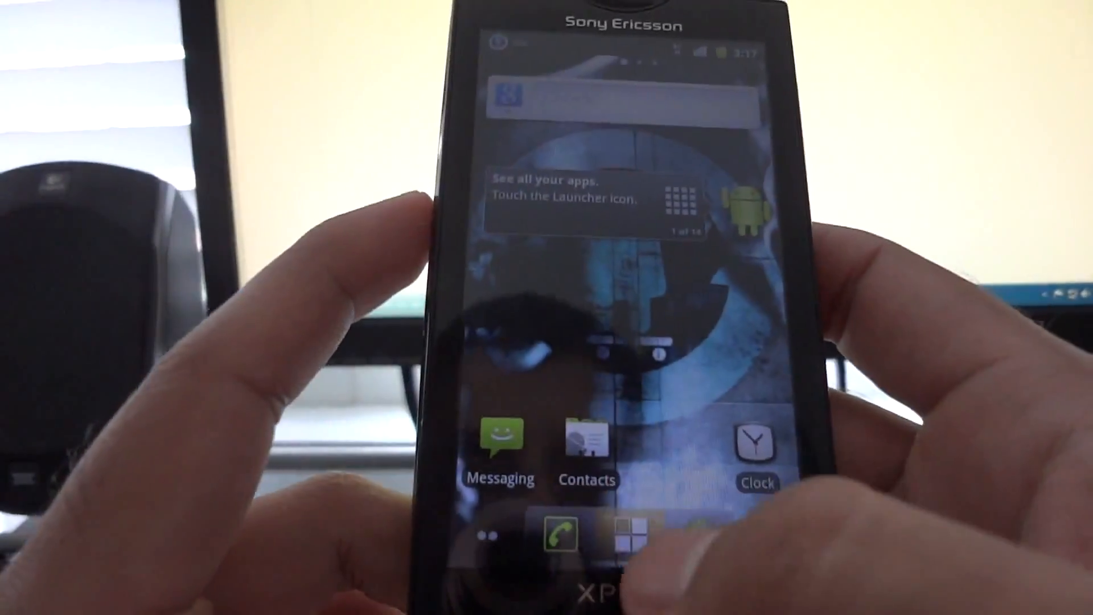
- Choose Reboot then Recovery from the Phone options power menu and confirm
{"action": "left_click", "coordinate": [622, 534]}
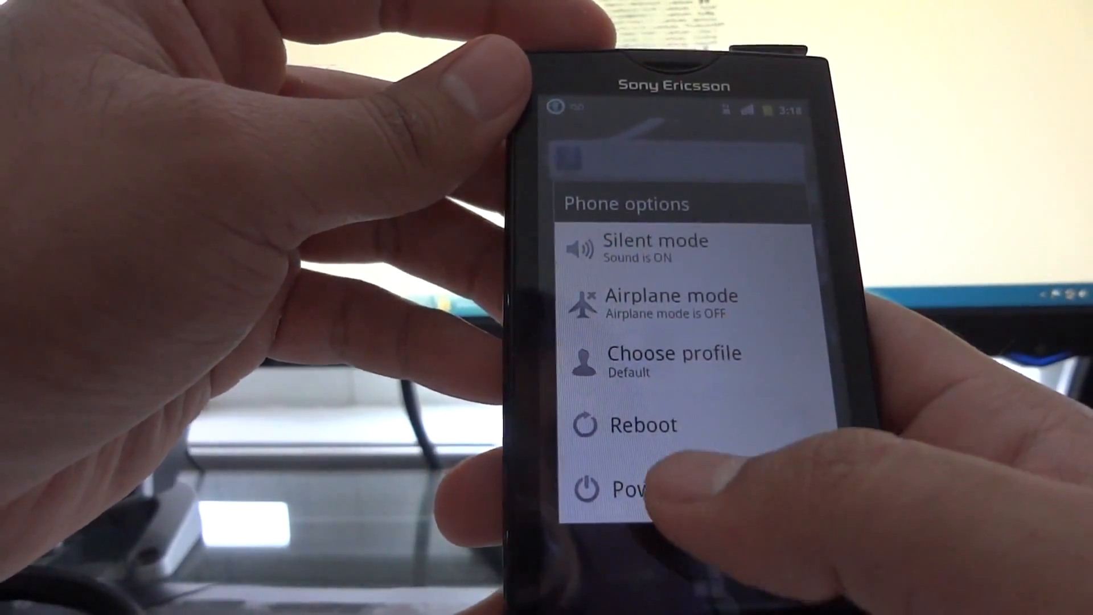
{"action": "left_click", "coordinate": [641, 426]}
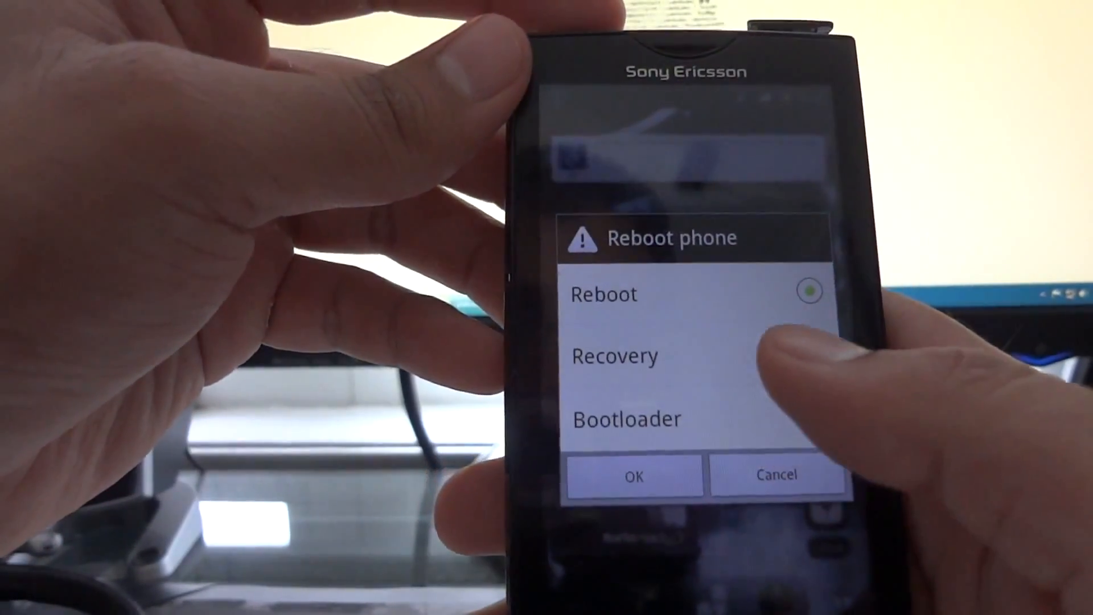
{"action": "left_click", "coordinate": [634, 474]}
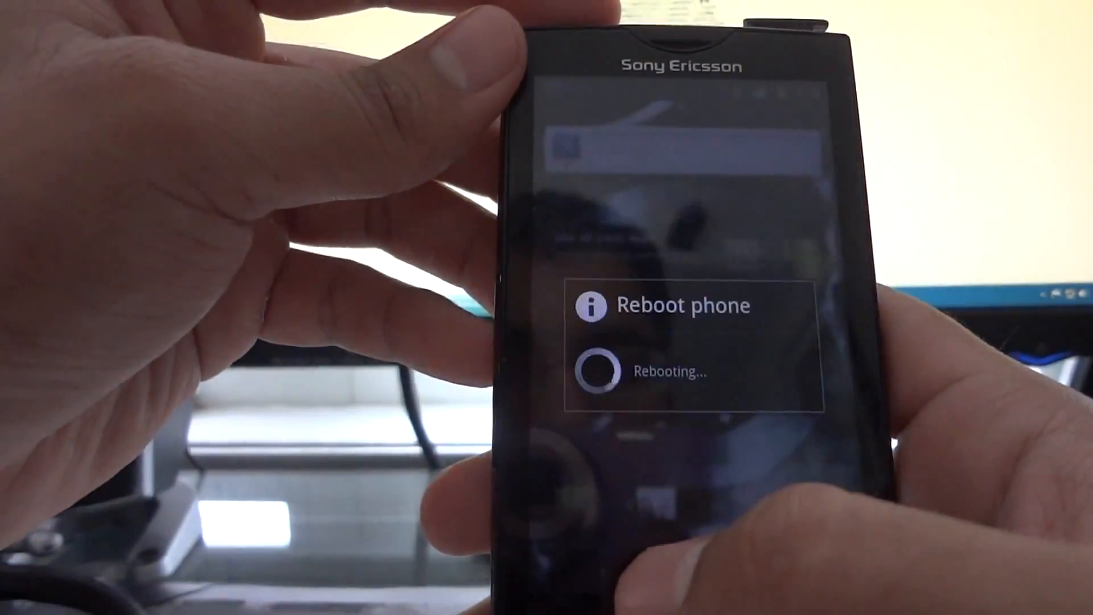